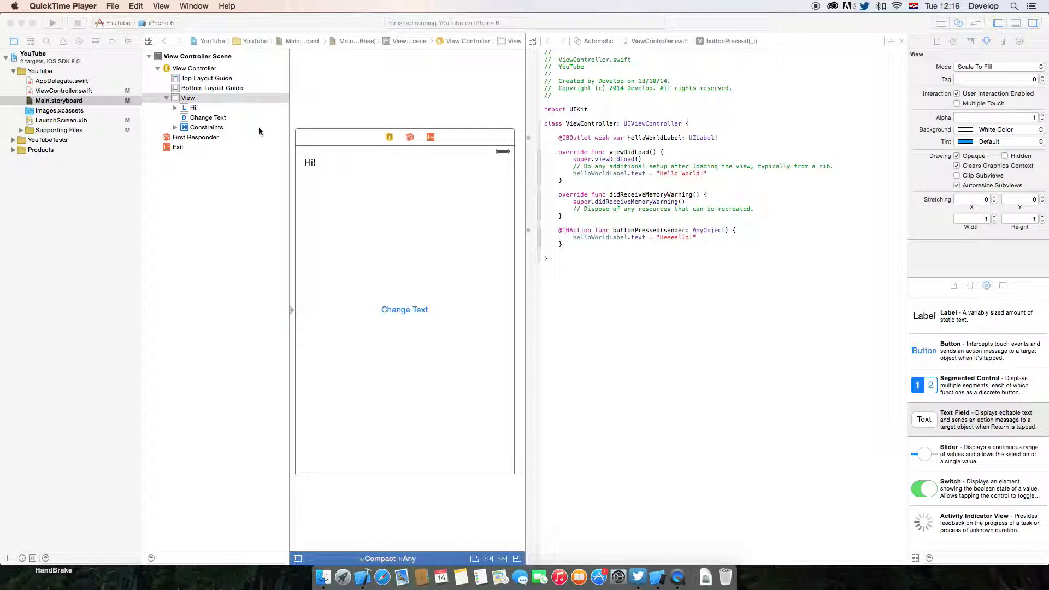
mouse_move(918, 421)
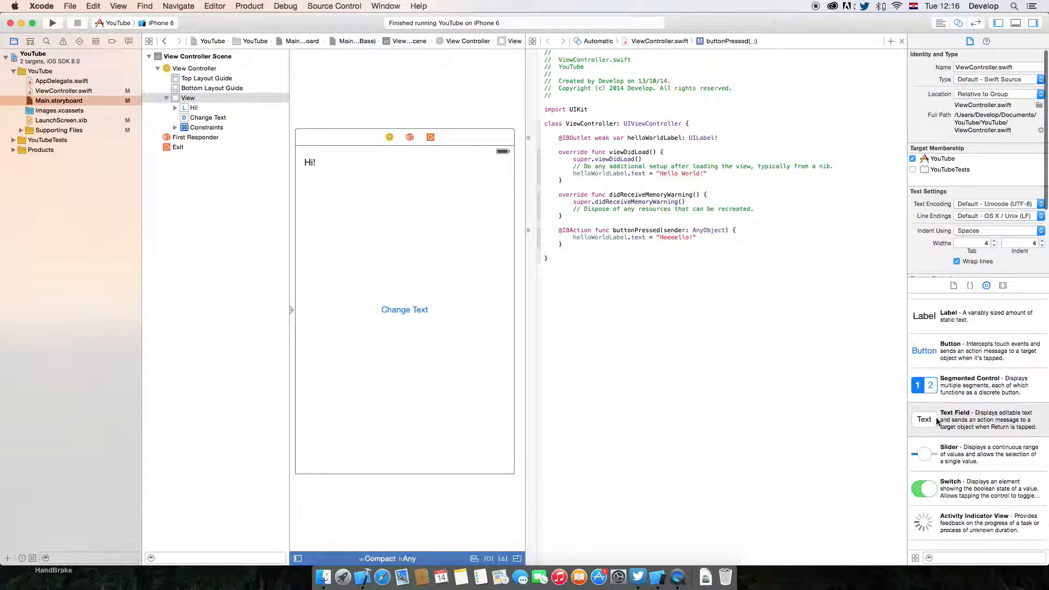
Place a Text Field from the Object Library above the Change Text button and select it.
left_click_drag(923, 419, 408, 289)
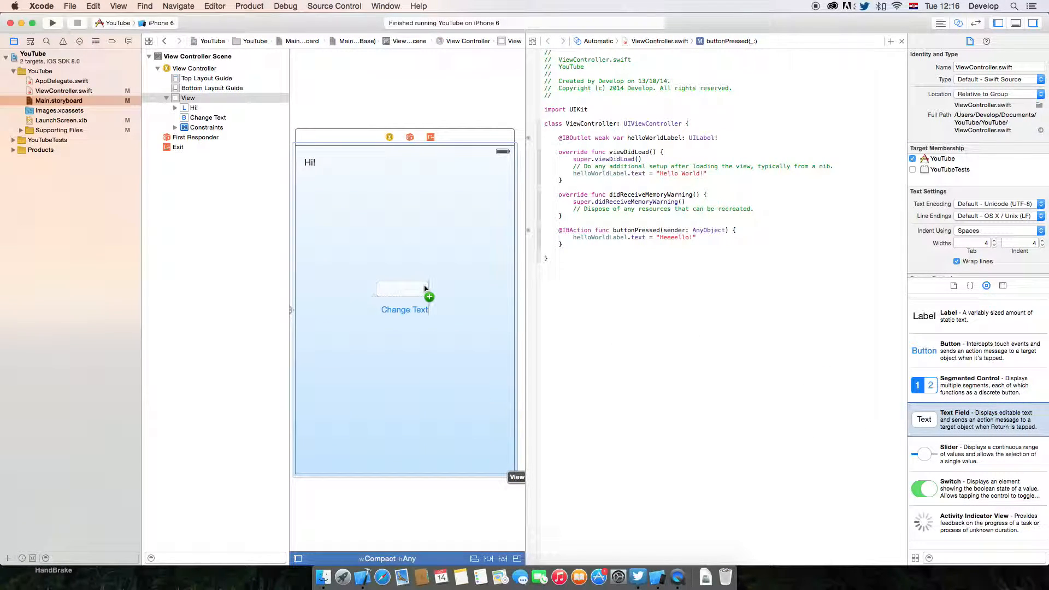
left_click(404, 289)
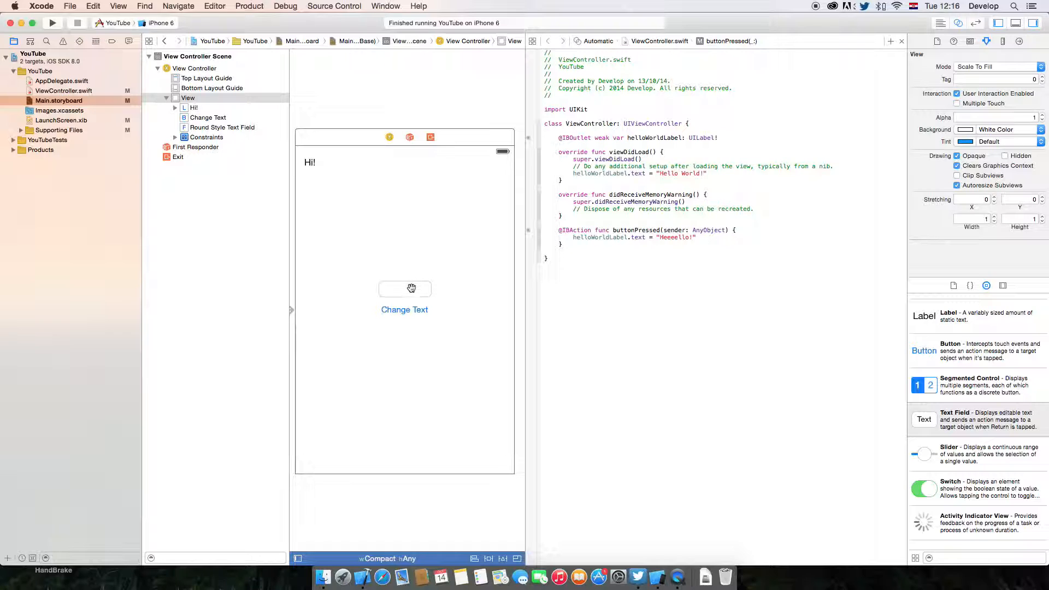
left_click(404, 289)
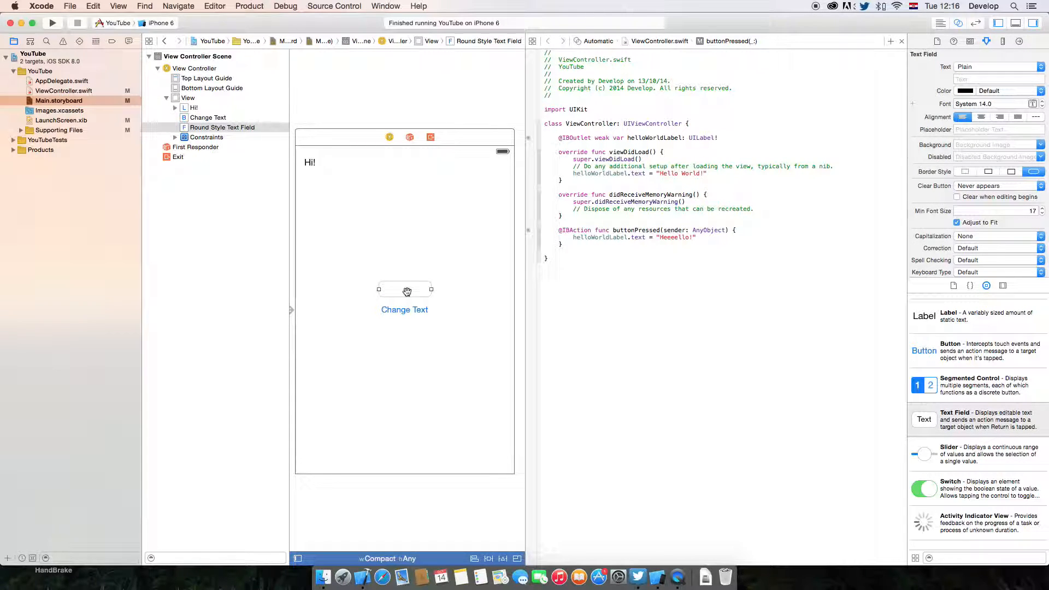
mouse_move(404, 290)
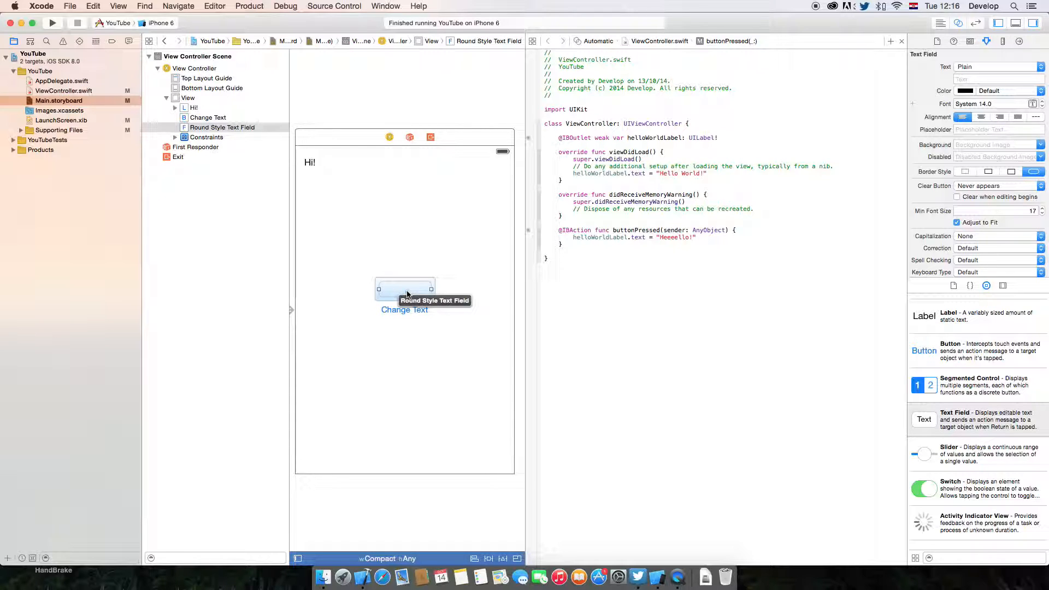
Control-drag the text field into ViewController.swift as a UITextField outlet named textField.
left_click_drag(405, 289, 540, 201)
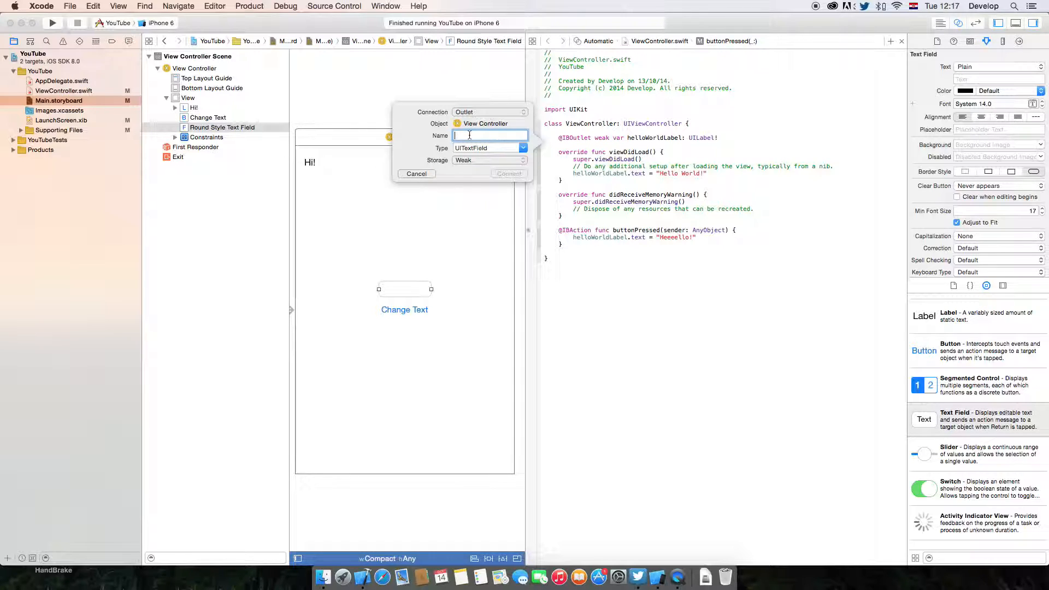
type("textF")
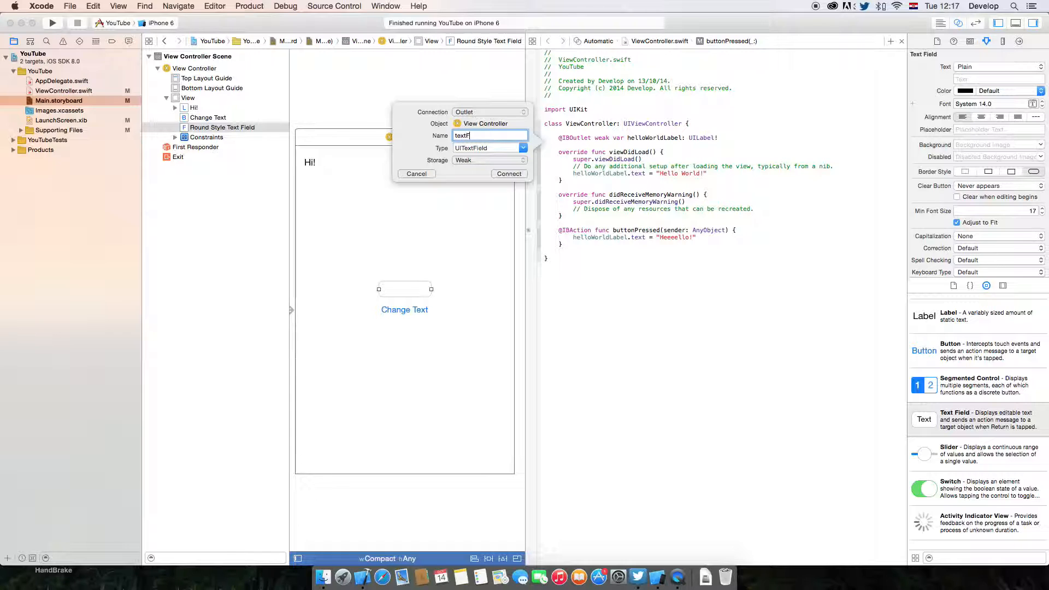
type("ield")
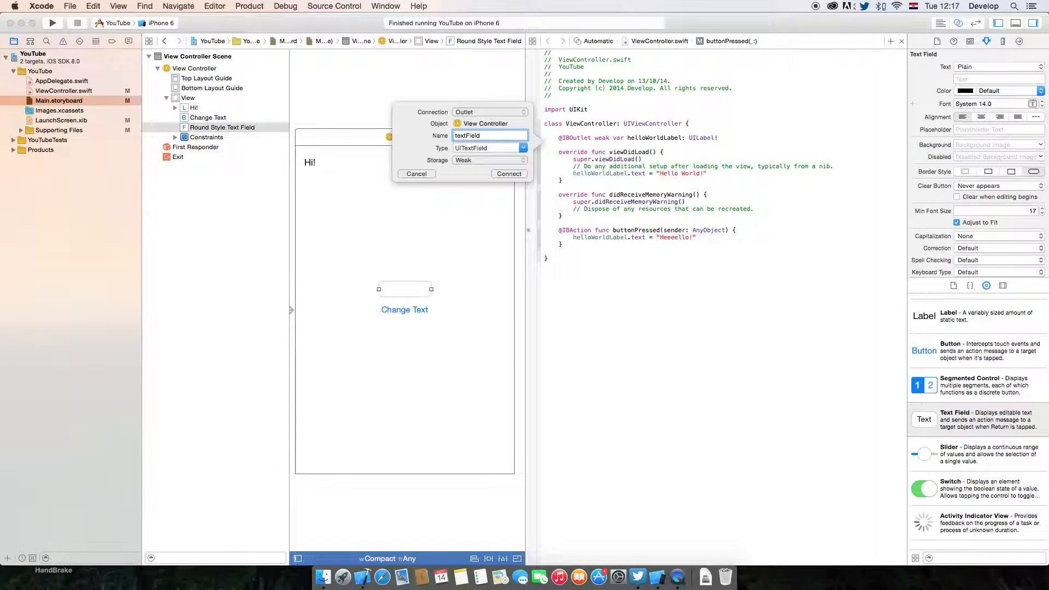
left_click(507, 173)
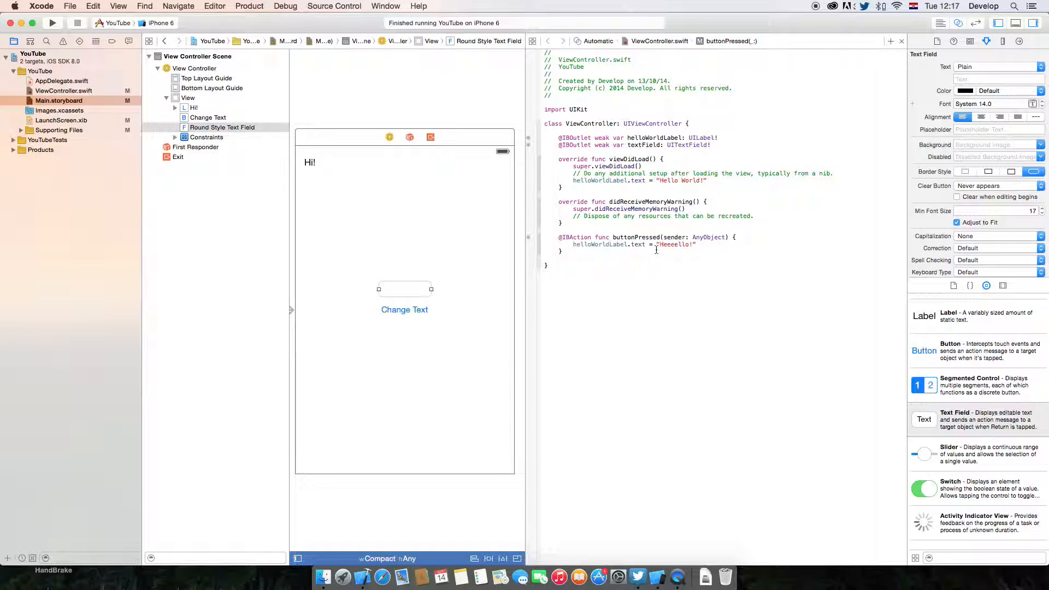
Replace the "Heeeello!" string in buttonPressed with textField.text, then reselect the text field.
double_click(675, 244)
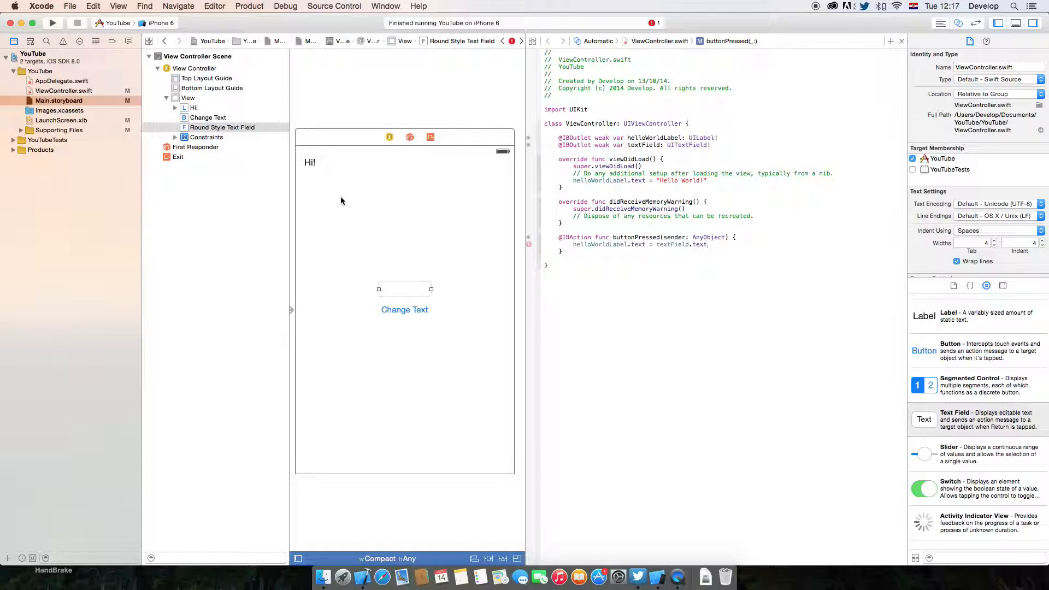
left_click(310, 162)
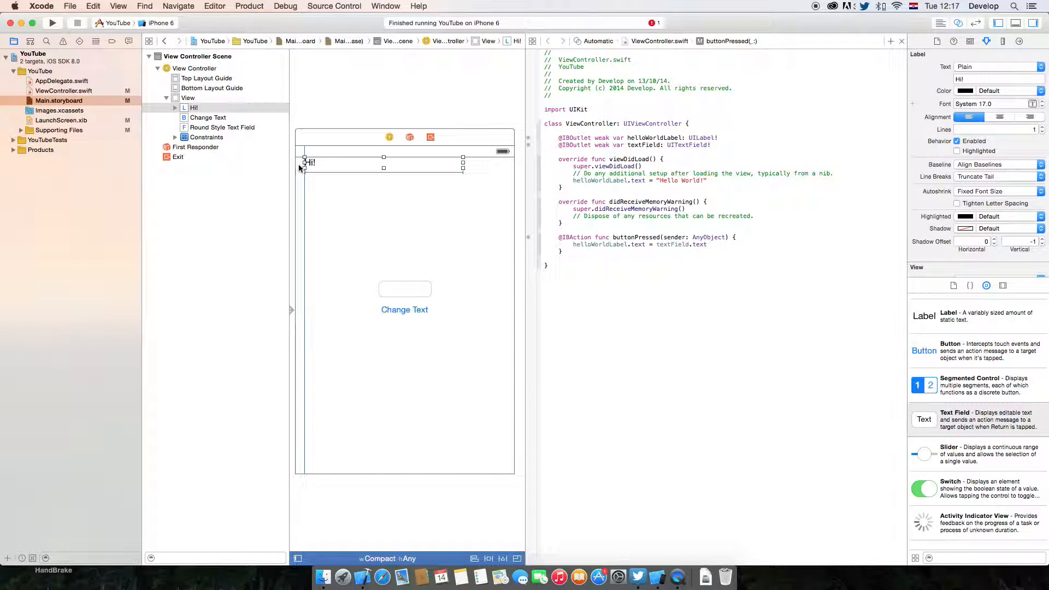
left_click(405, 241)
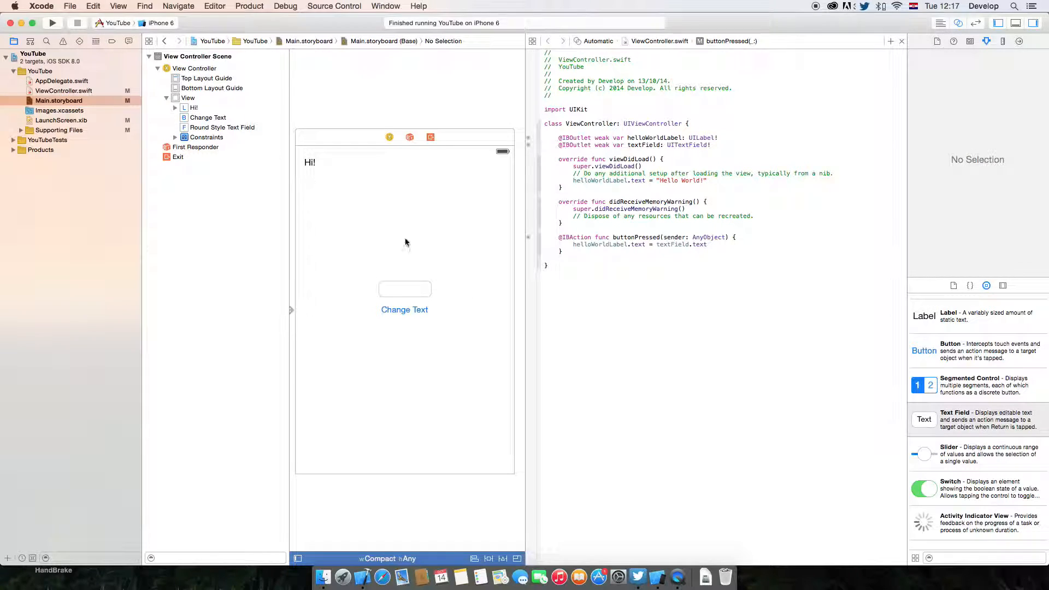
left_click(404, 288)
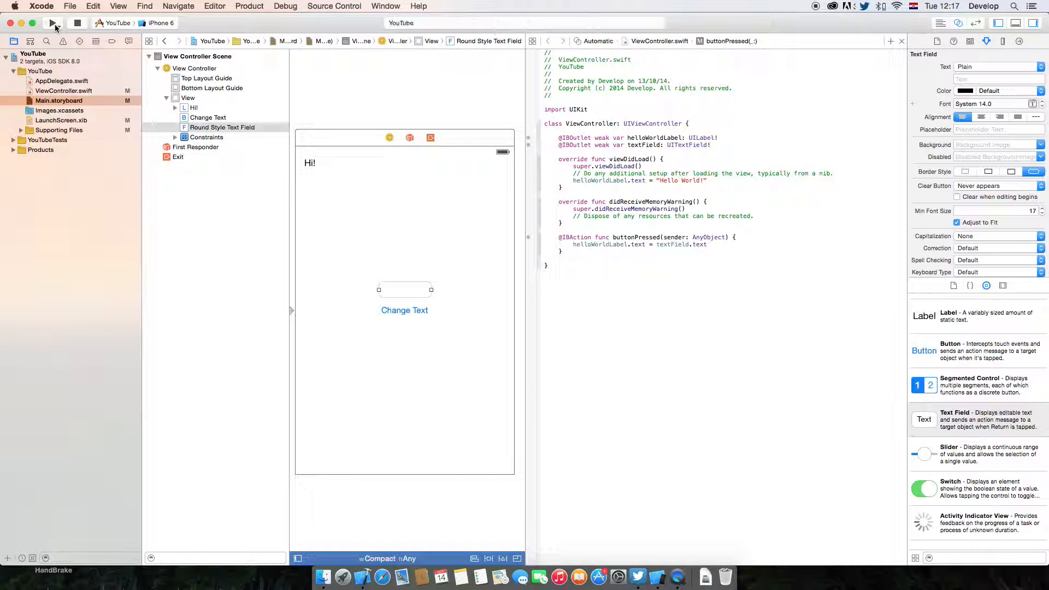
Run the app in the simulator and browse its debugging options without choosing any.
left_click(52, 23)
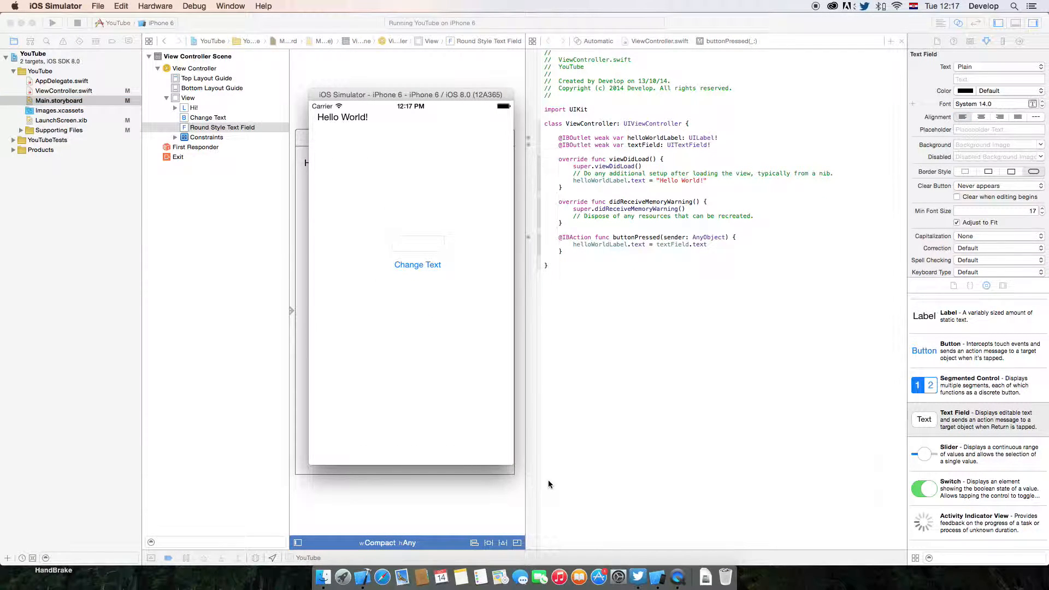
left_click(417, 241)
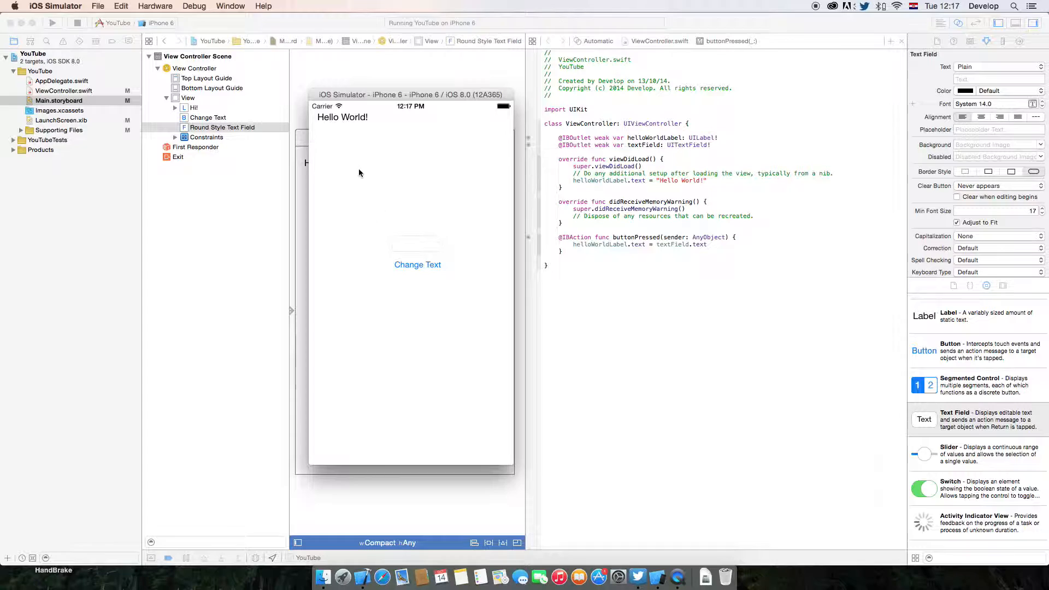
left_click(195, 6)
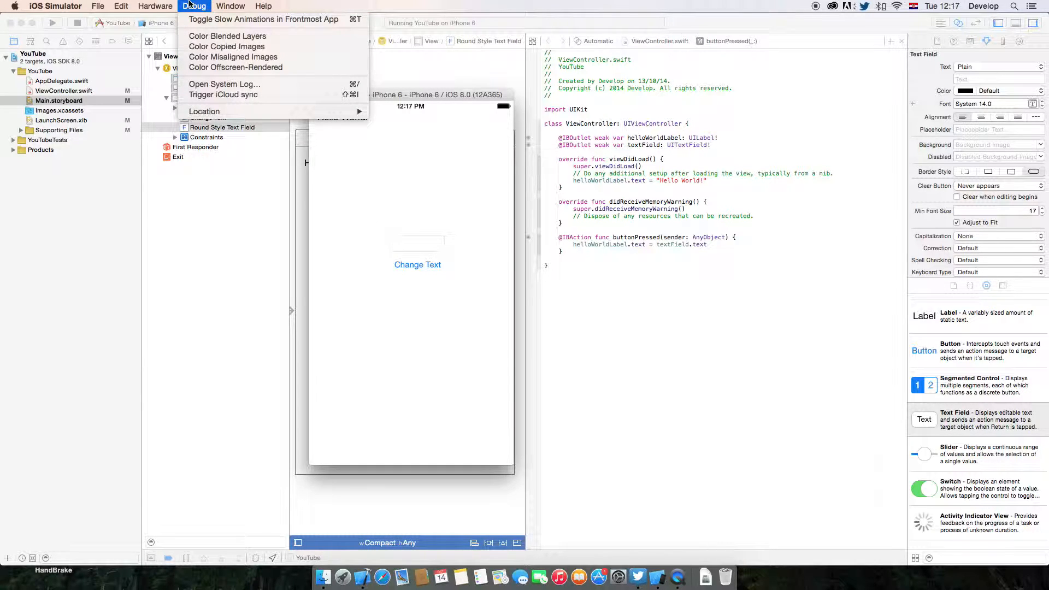
left_click(155, 6)
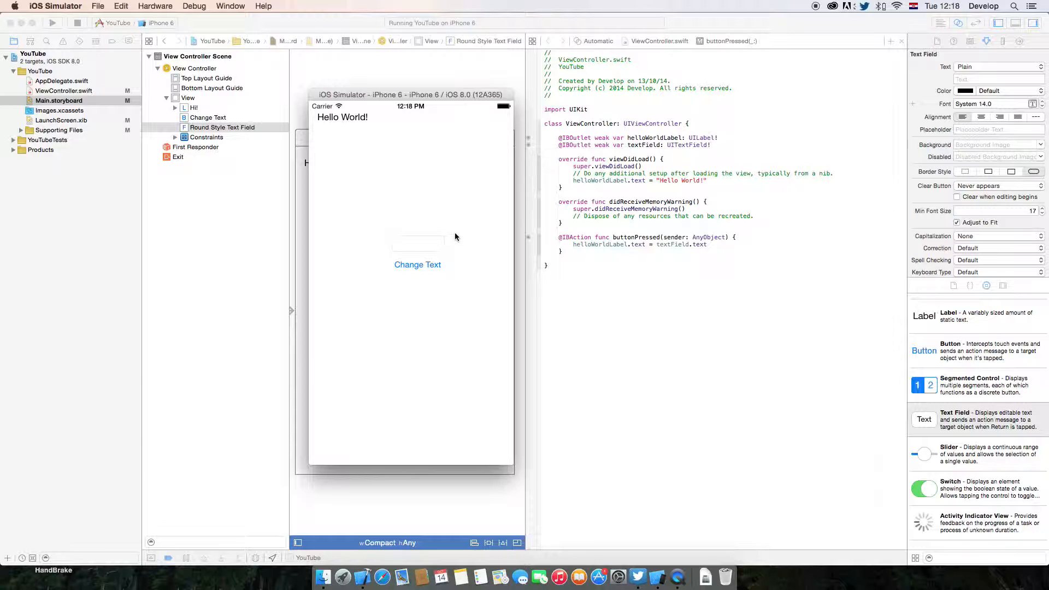
Type HIIIII into the text field, tap Change Text, then type 'ahjskfdsdjg'.
type("HIIIII")
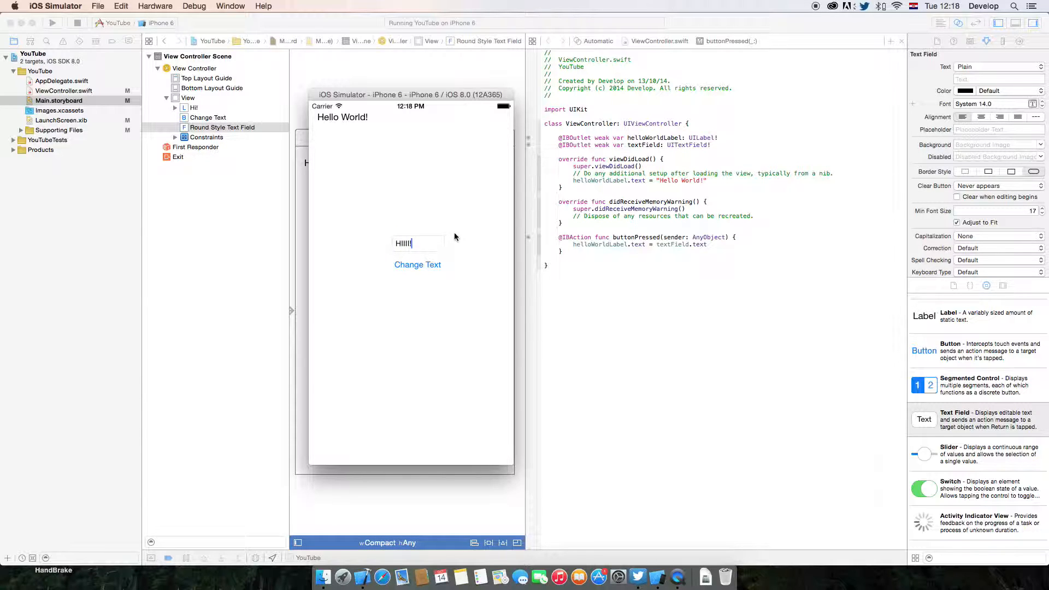
left_click(416, 265)
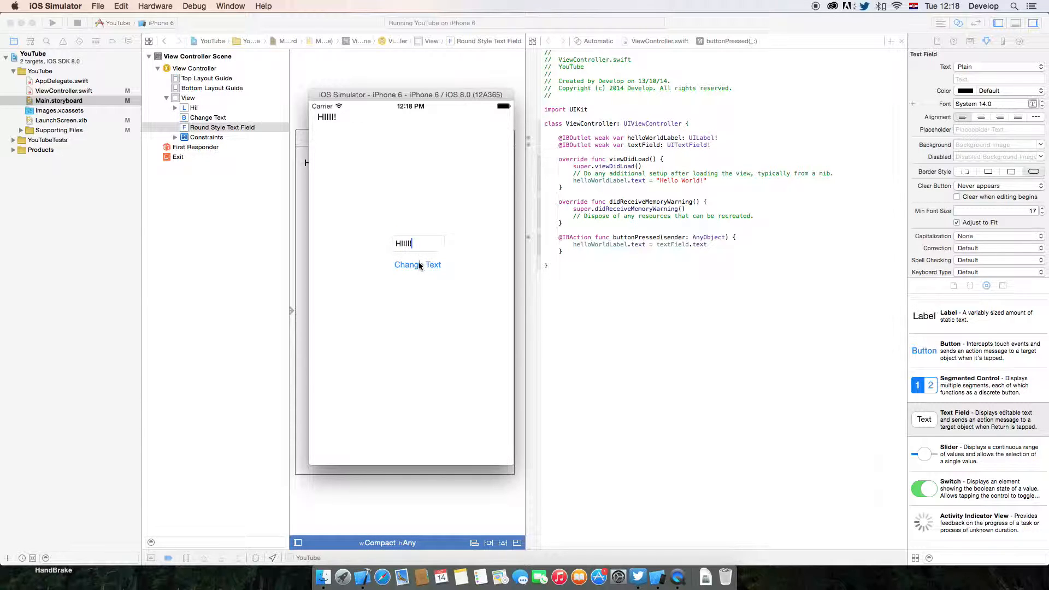
type("ahjskfdsdjg")
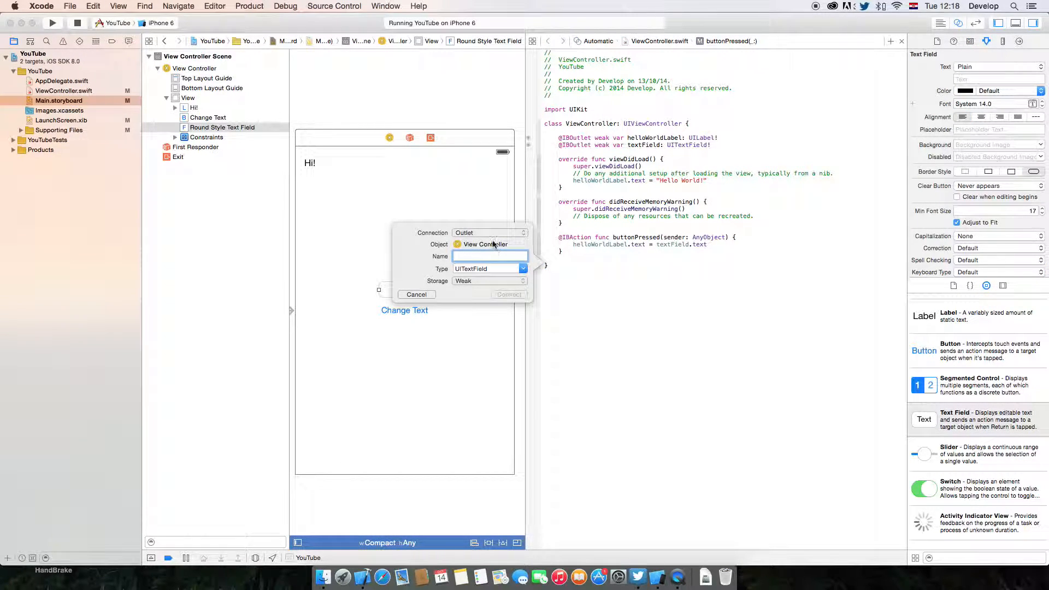
Make the connection a changeText action triggered by the Editing Changed event.
left_click(489, 232)
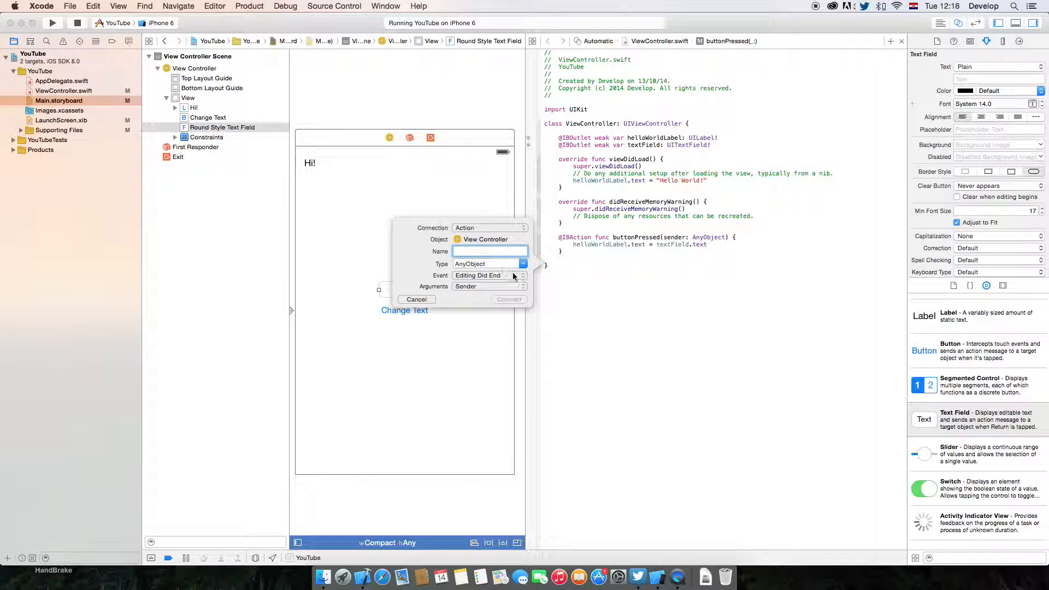
left_click(488, 274)
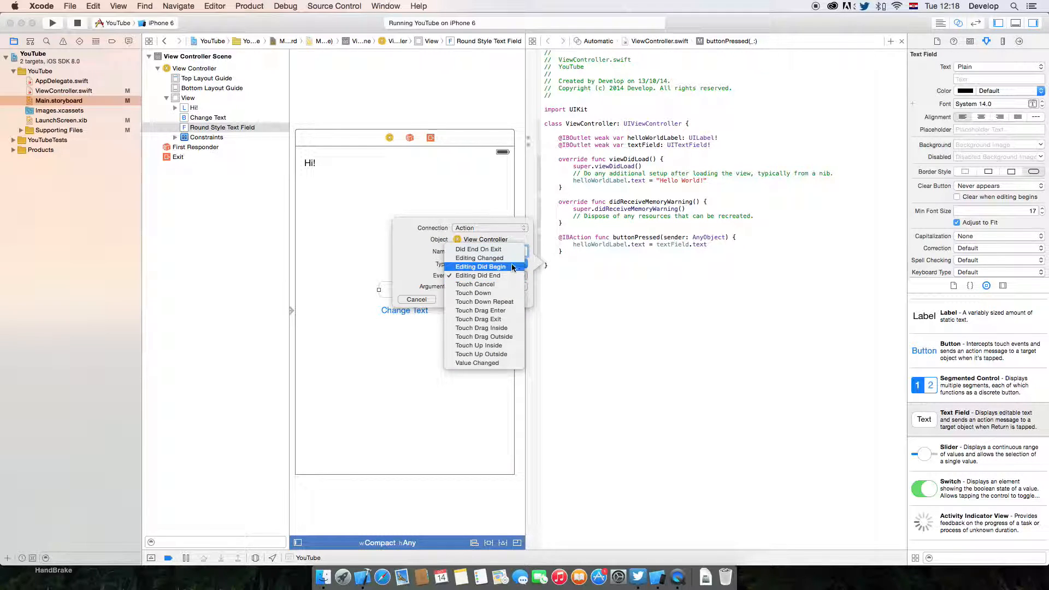
left_click(477, 275)
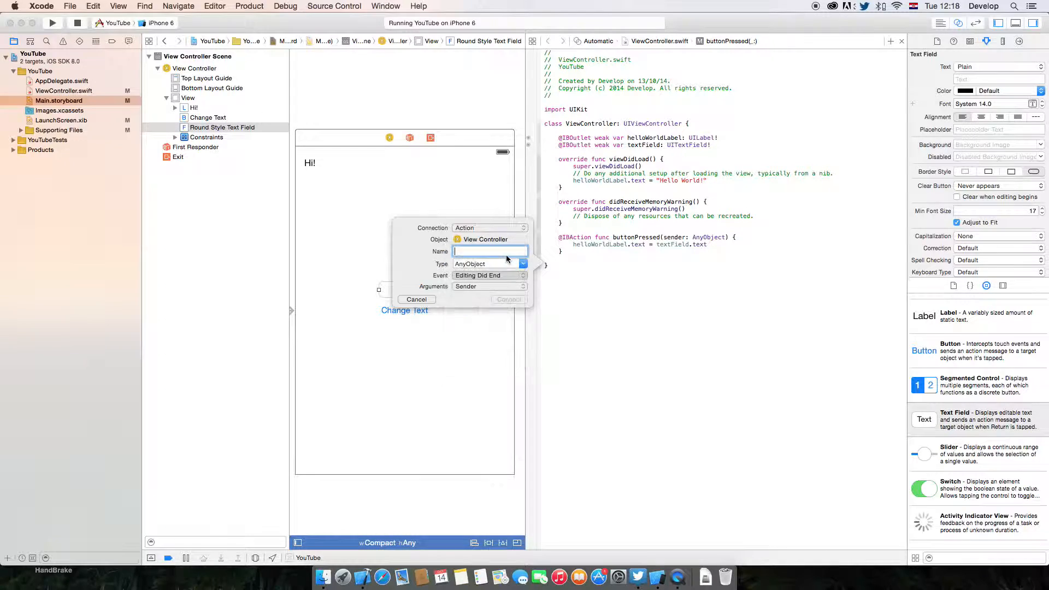
type("changeT")
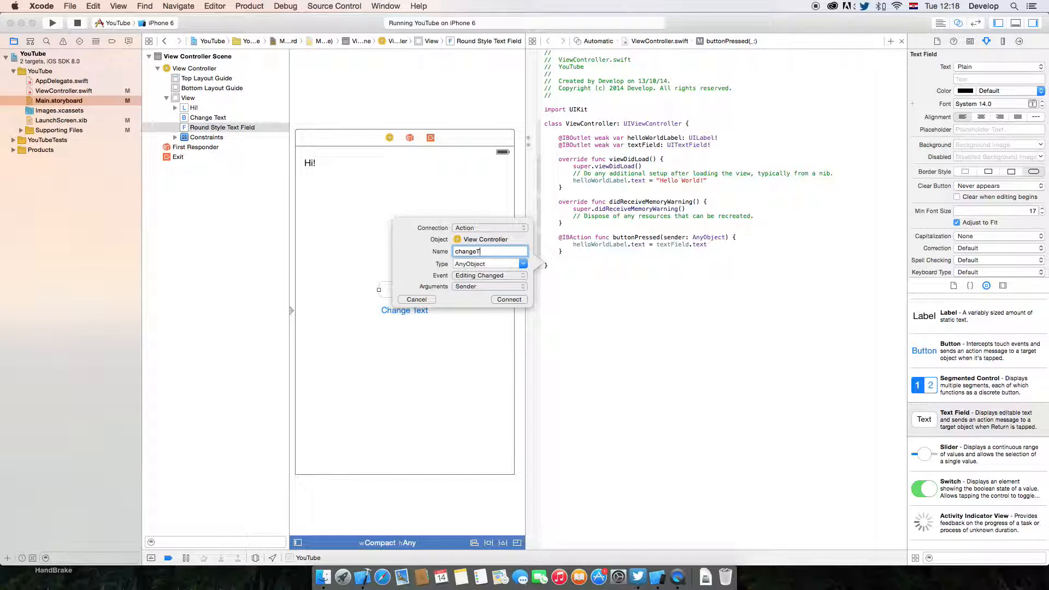
left_click(509, 299)
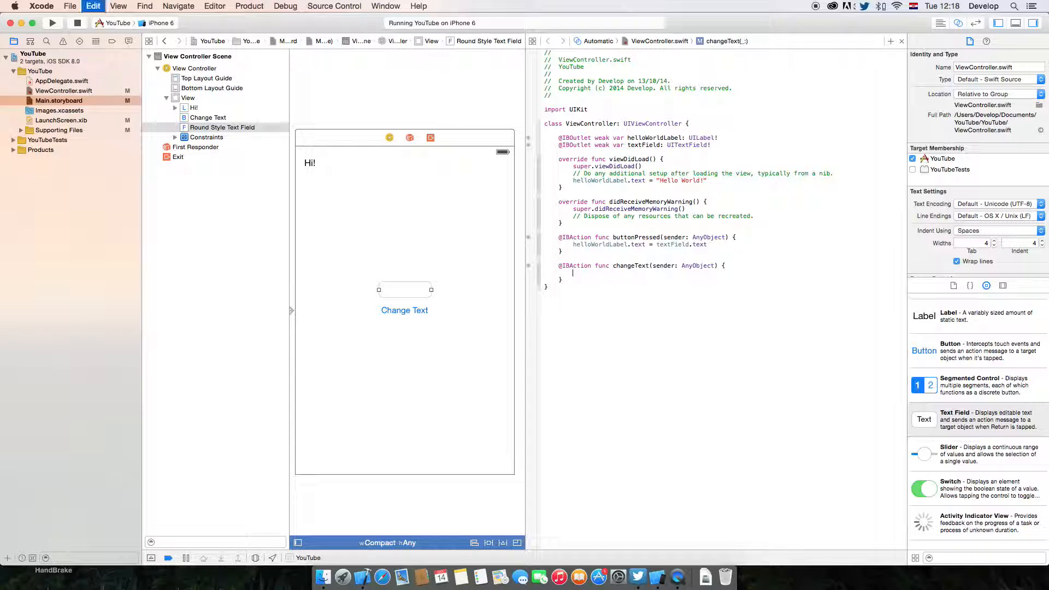
left_click(51, 23)
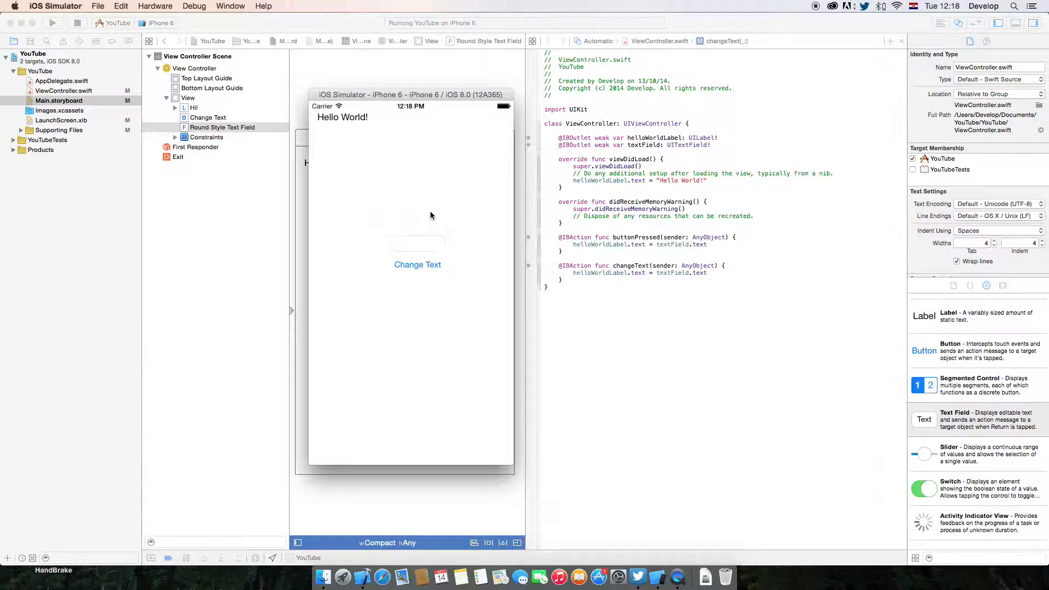
type("asf")
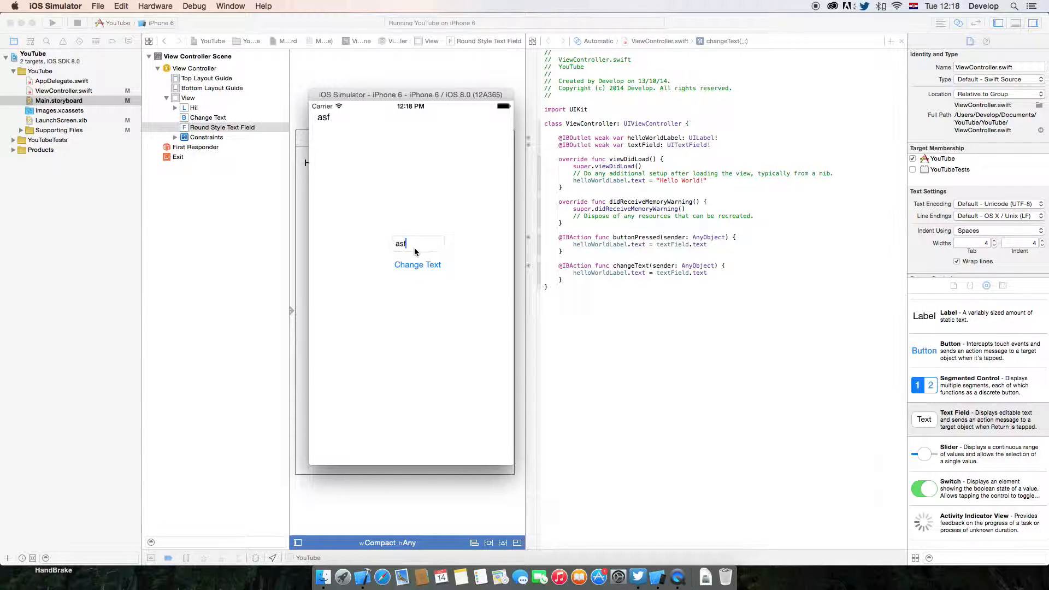
type("pat")
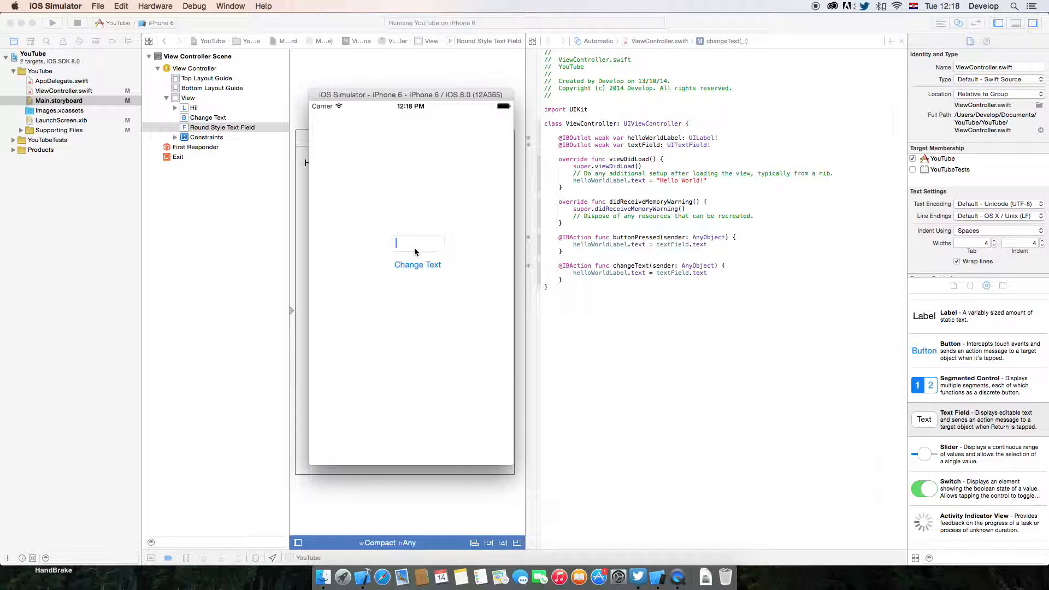
type("twitter.")
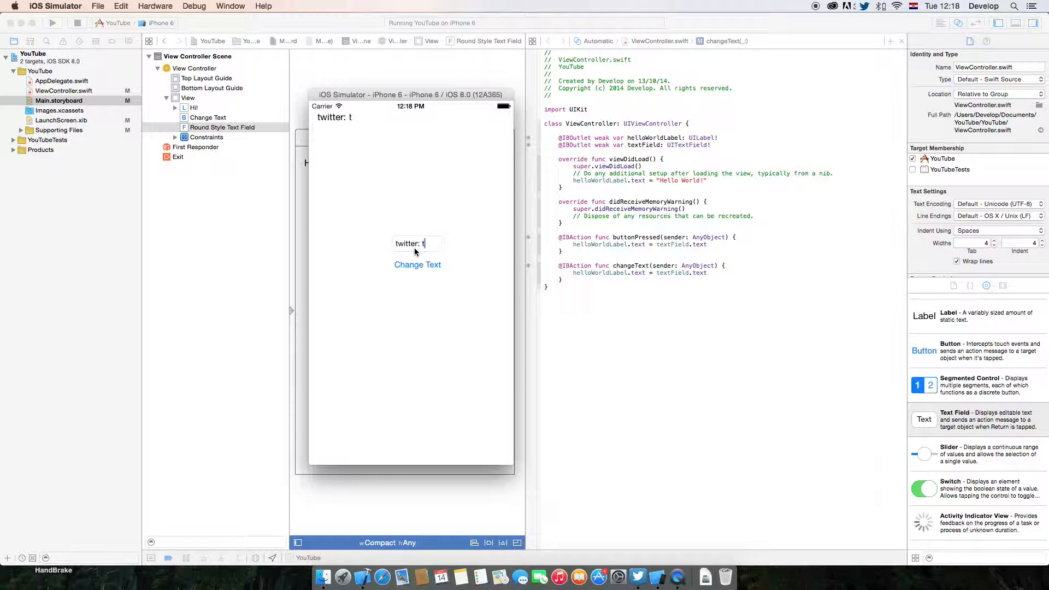
type("witter.com/Patrik")
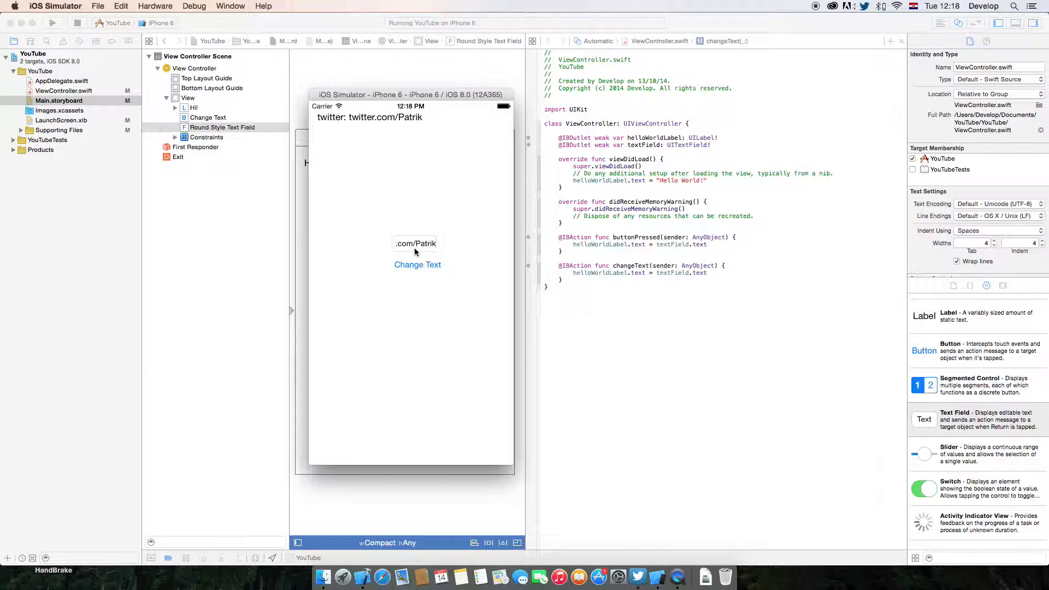
type("WWDC, T")
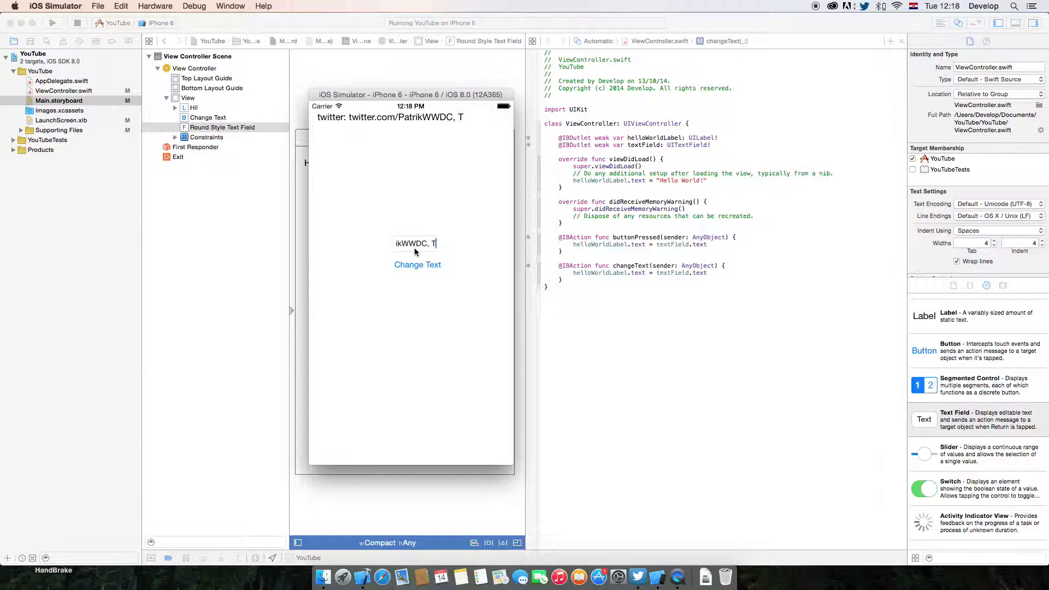
type("witter:")
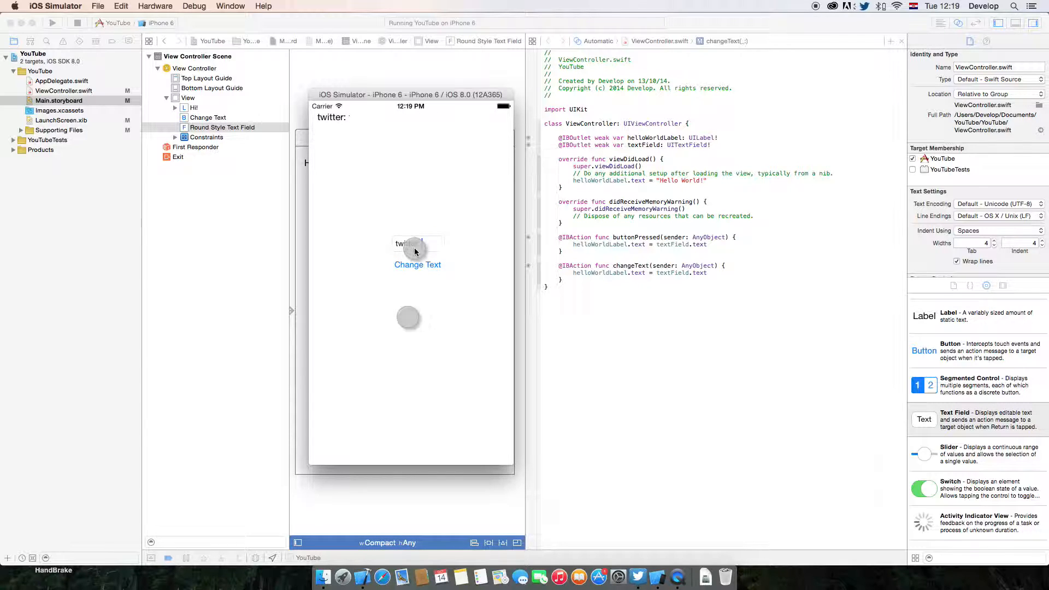
type("@")
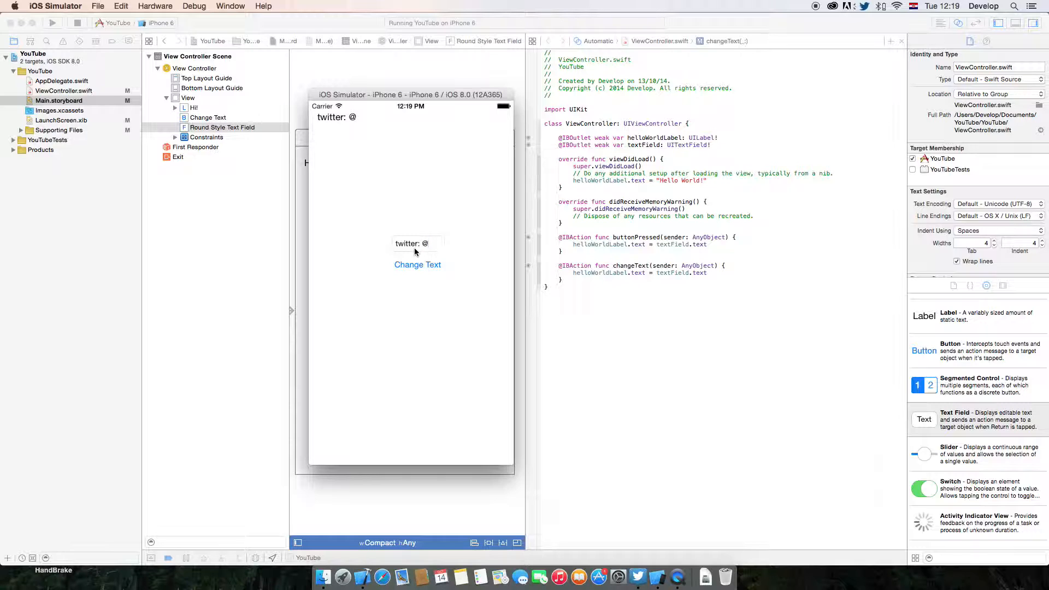
type("Patrik")
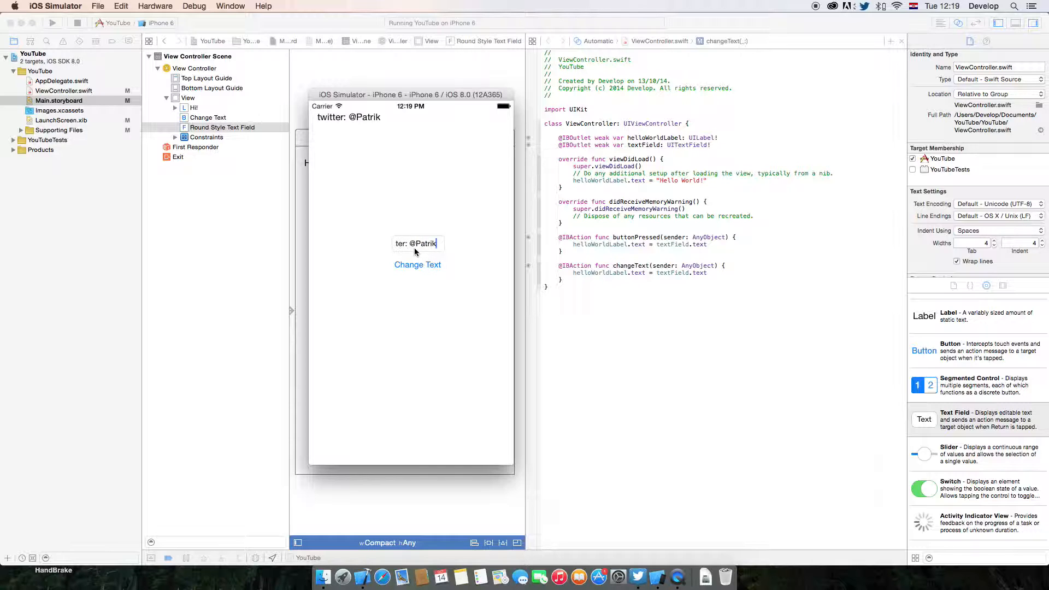
type("WWDC")
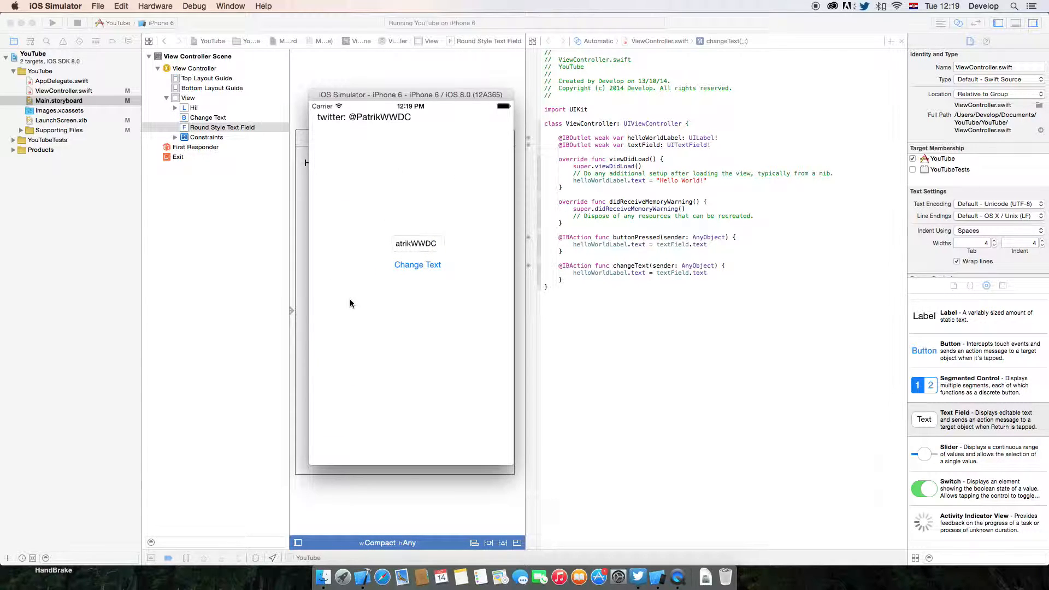
mouse_move(706, 259)
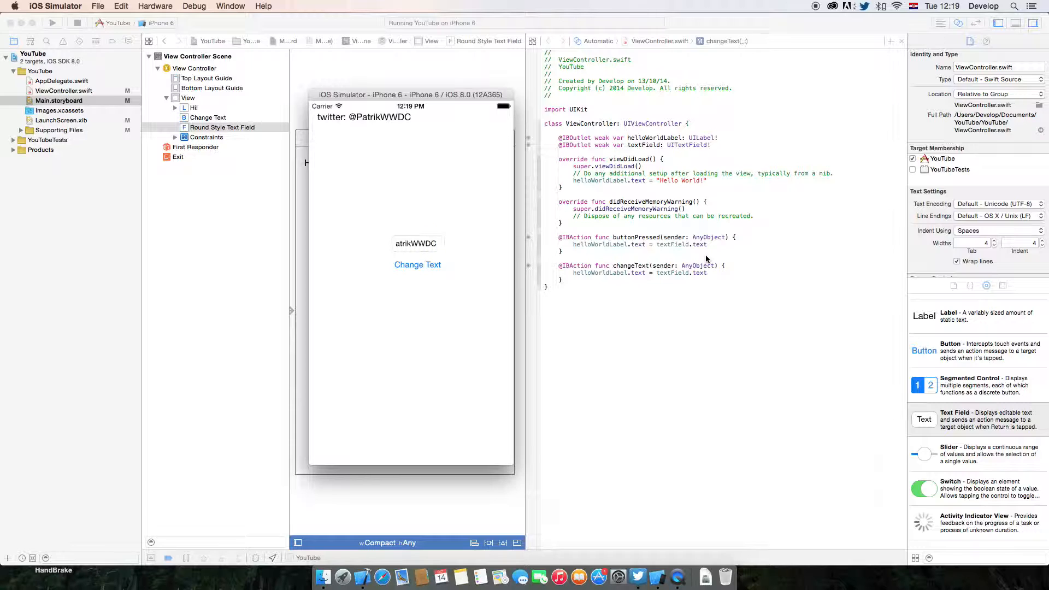
mouse_move(432, 224)
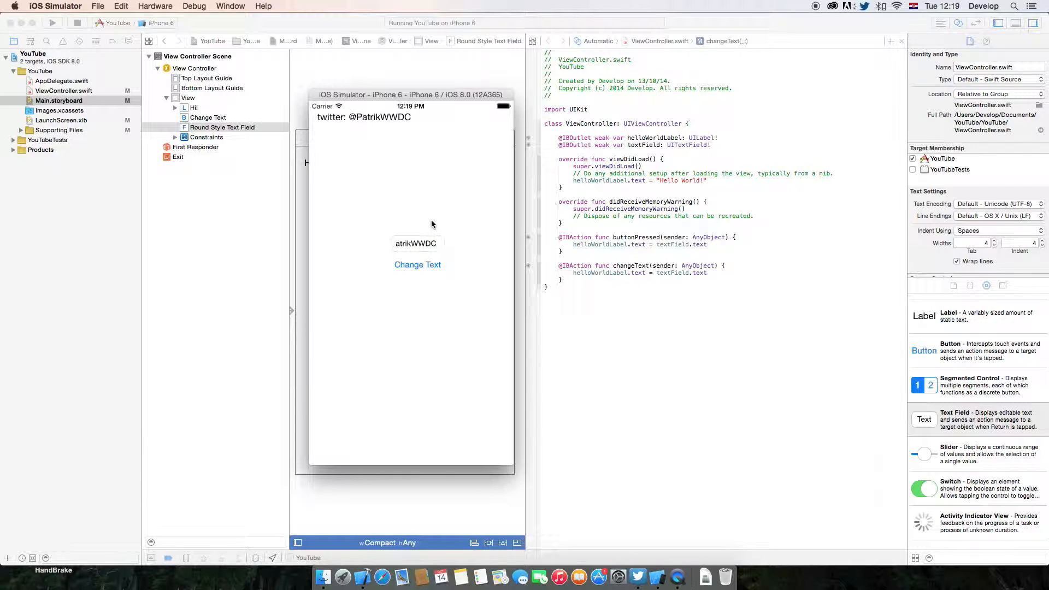
mouse_move(640, 223)
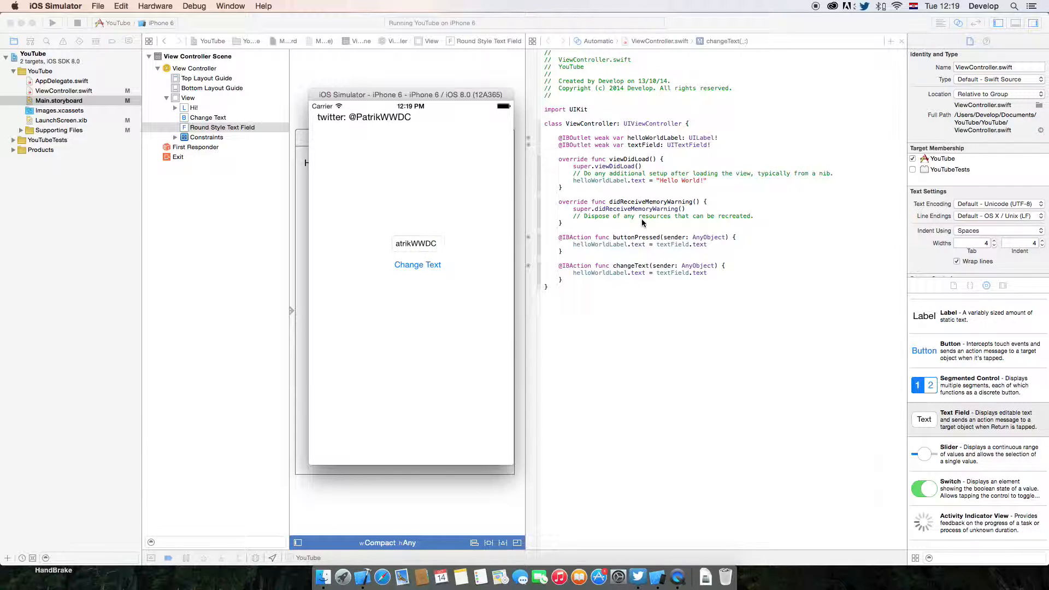
mouse_move(423, 216)
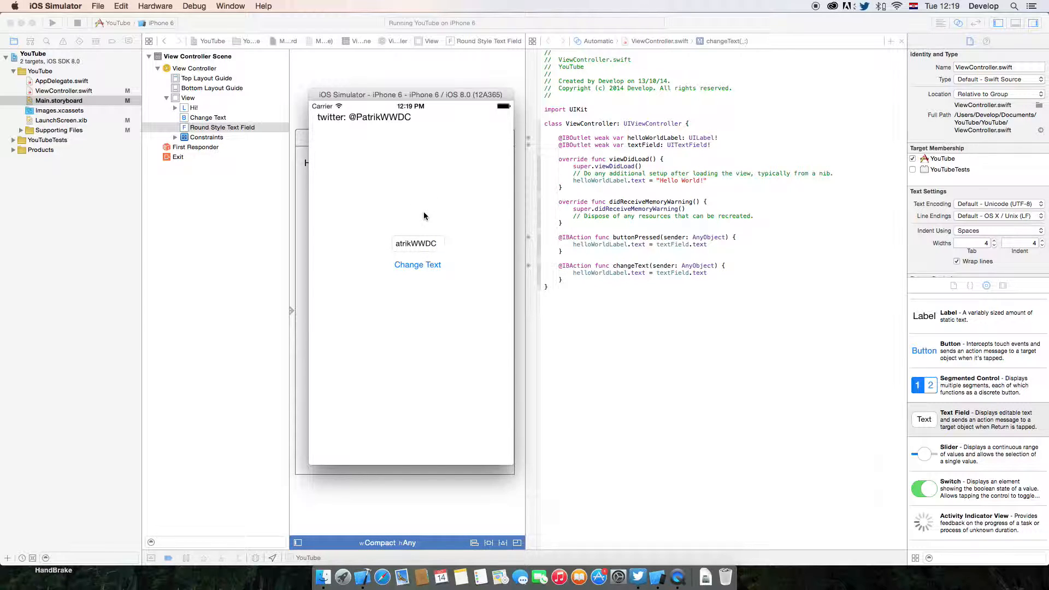
mouse_move(447, 190)
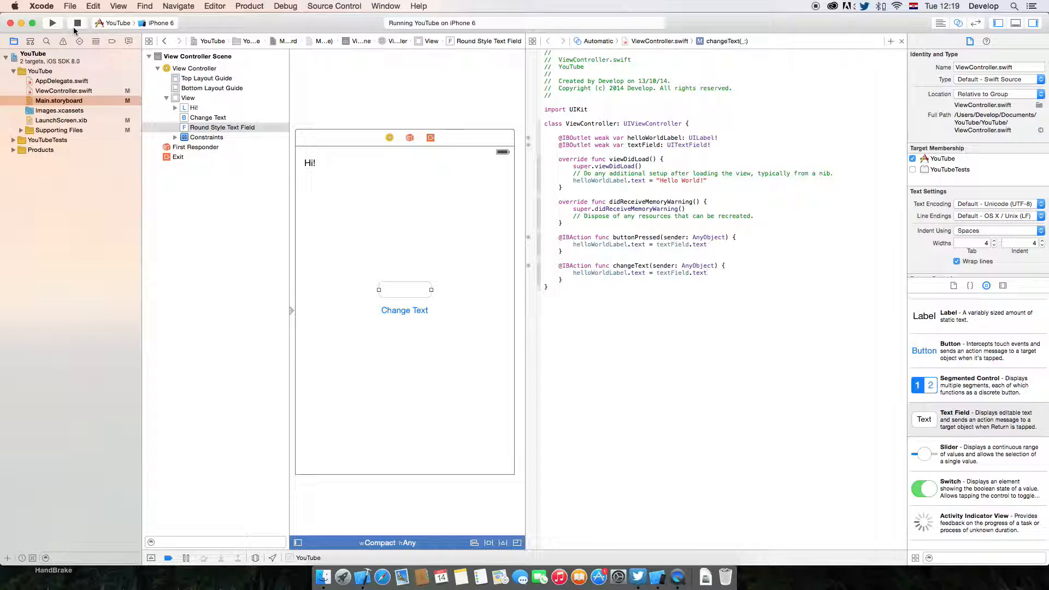
Stop the running YouTube app from the Xcode toolbar.
left_click(77, 22)
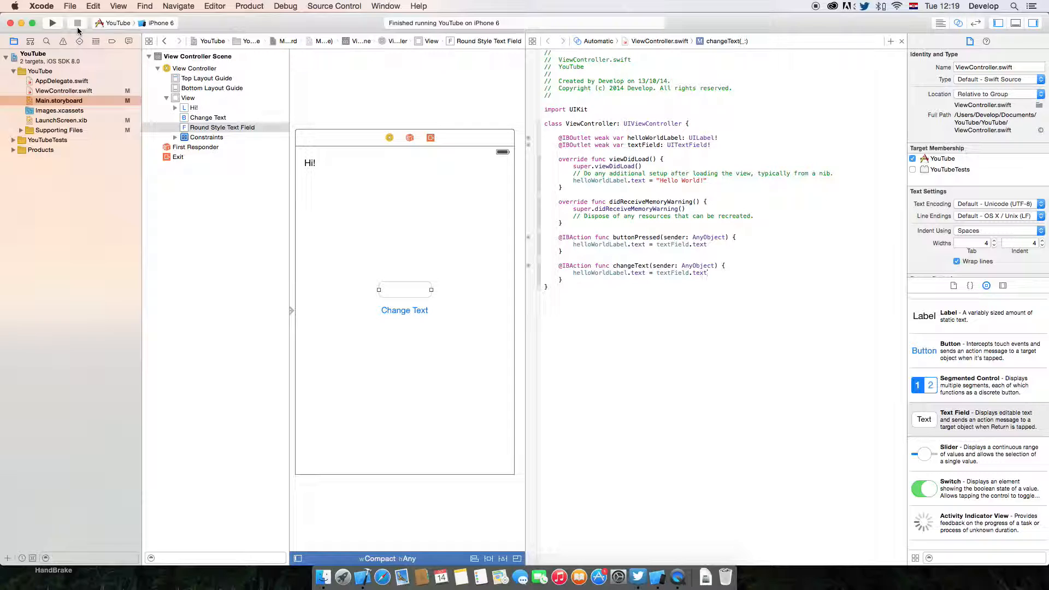
left_click(706, 273)
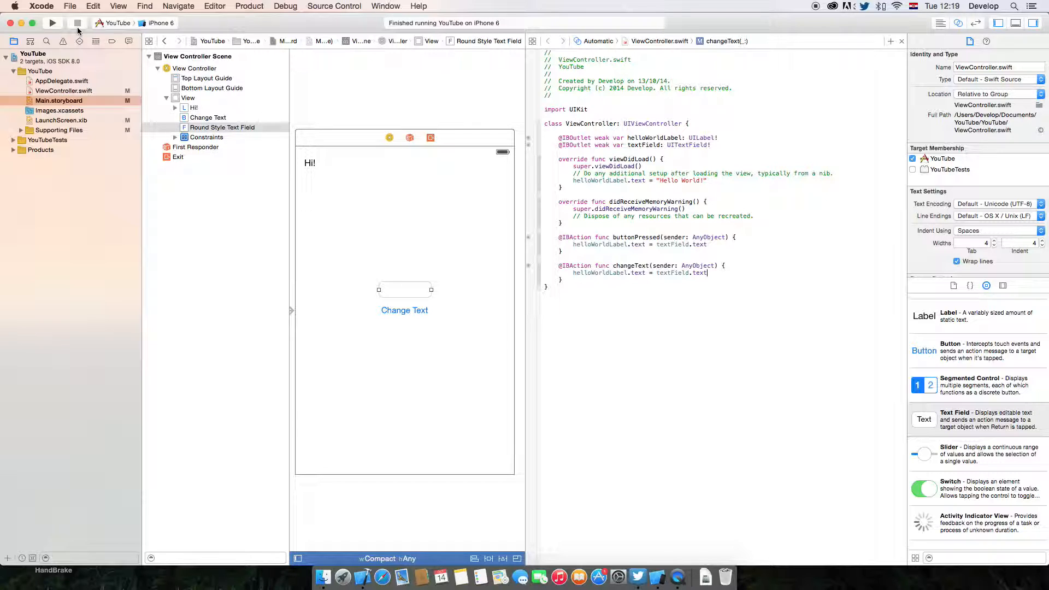